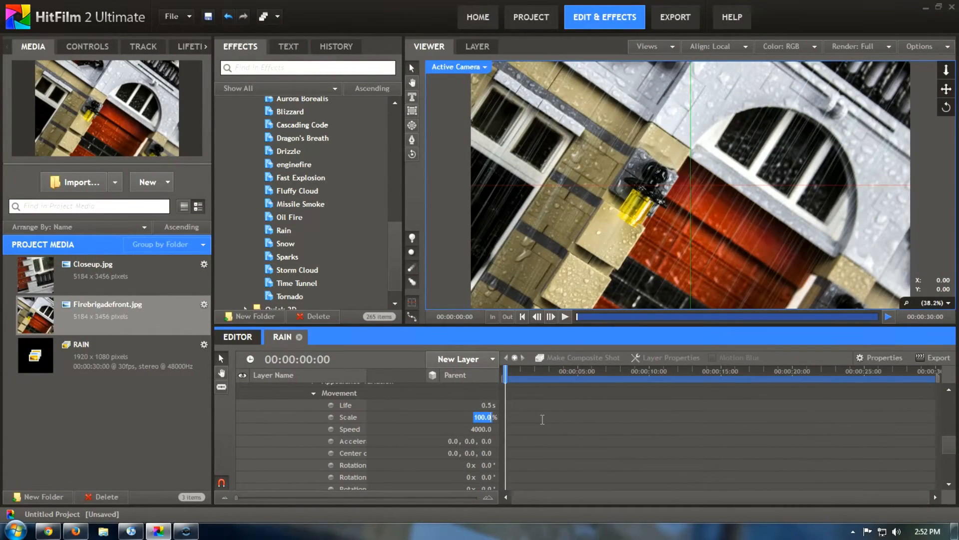
# Lower the rain particles' Movement Scale from 100% to 80.0%.
pyautogui.write('80.0')
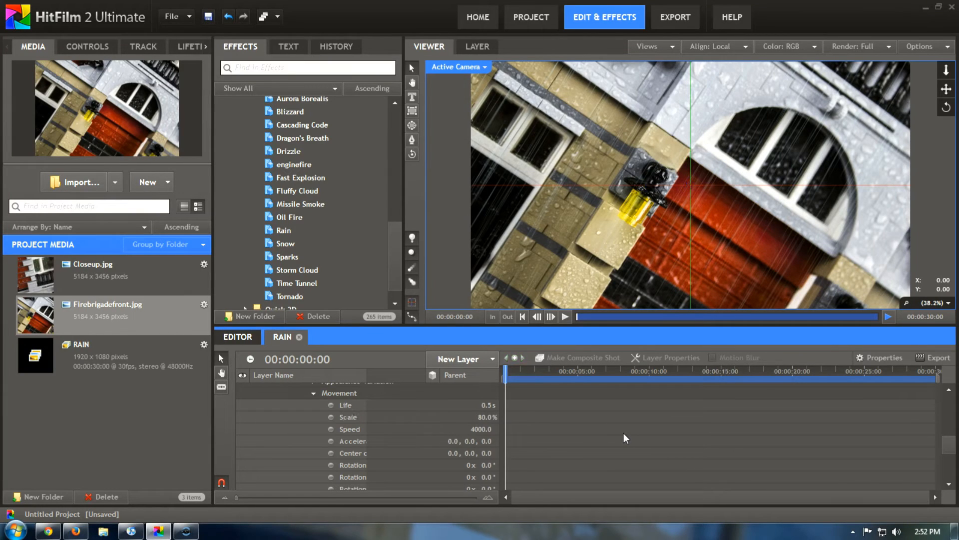
pyautogui.moveTo(563, 450)
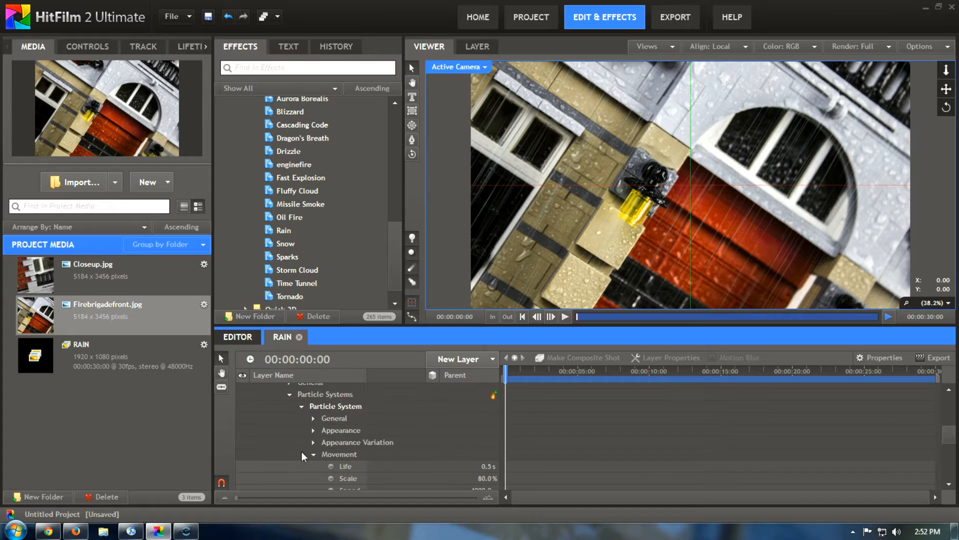
# Reveal Movement Variation and the emitter's cone trajectory, then play the rain preview.
pyautogui.click(313, 455)
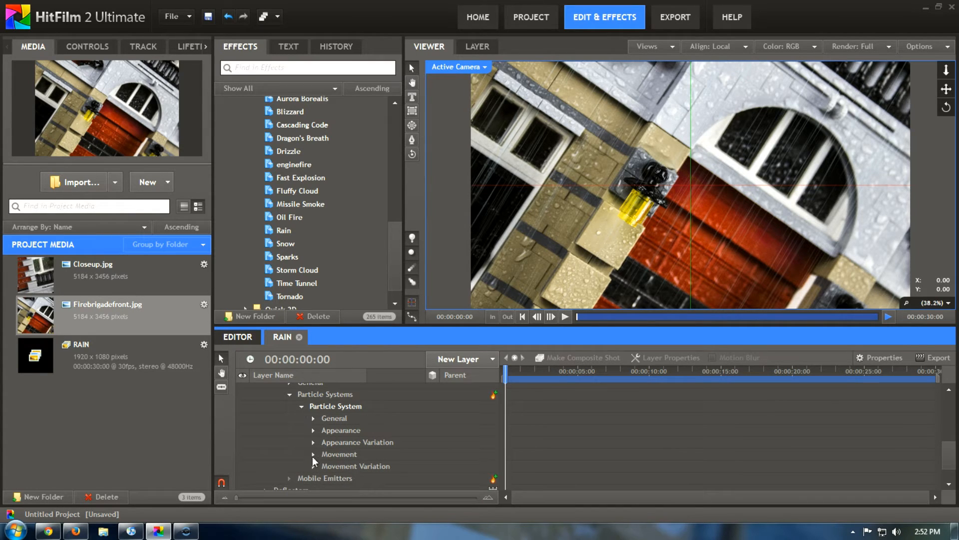
pyautogui.click(312, 454)
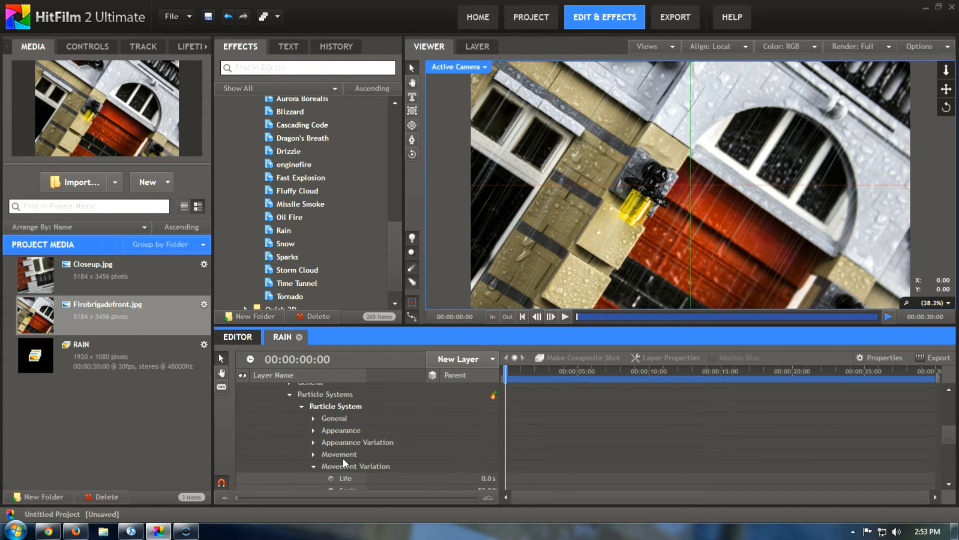
pyautogui.click(301, 406)
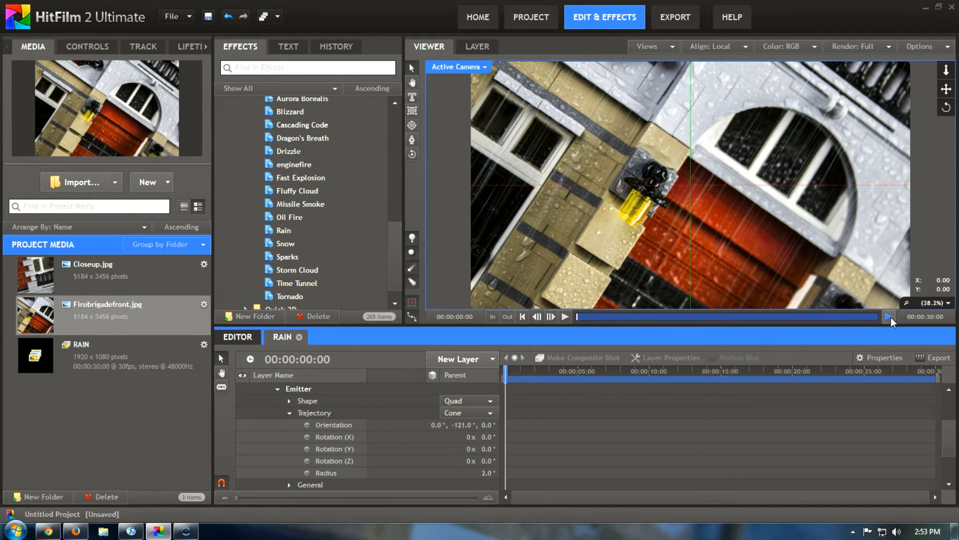
pyautogui.click(888, 317)
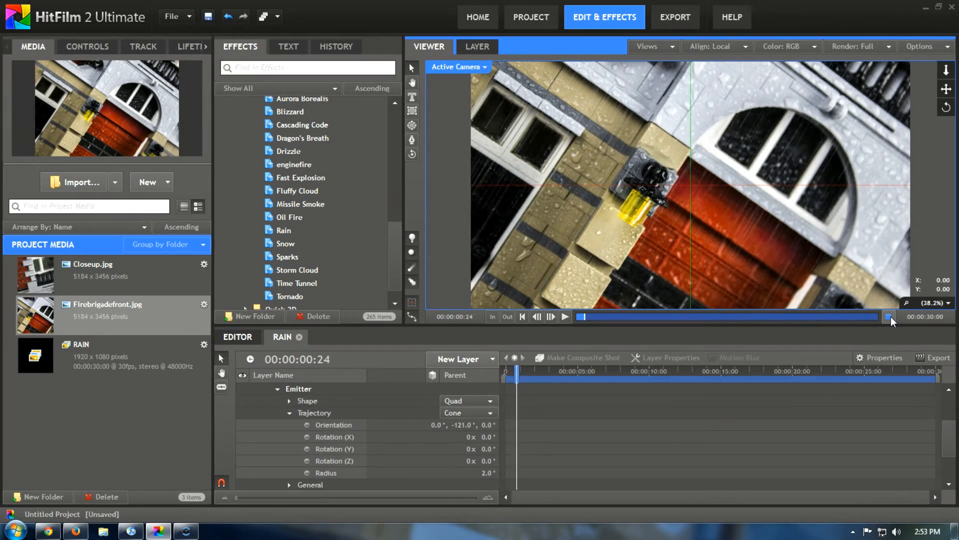